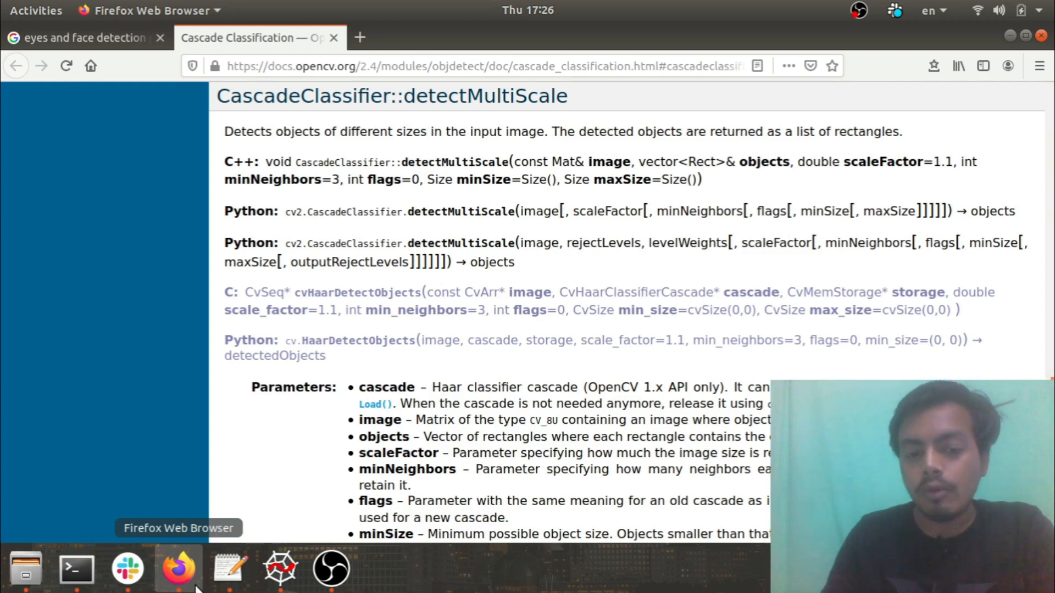
- Leave the detectMultiScale docs in Firefox and return to EyesDetection.py in Spyder
left_click(278, 568)
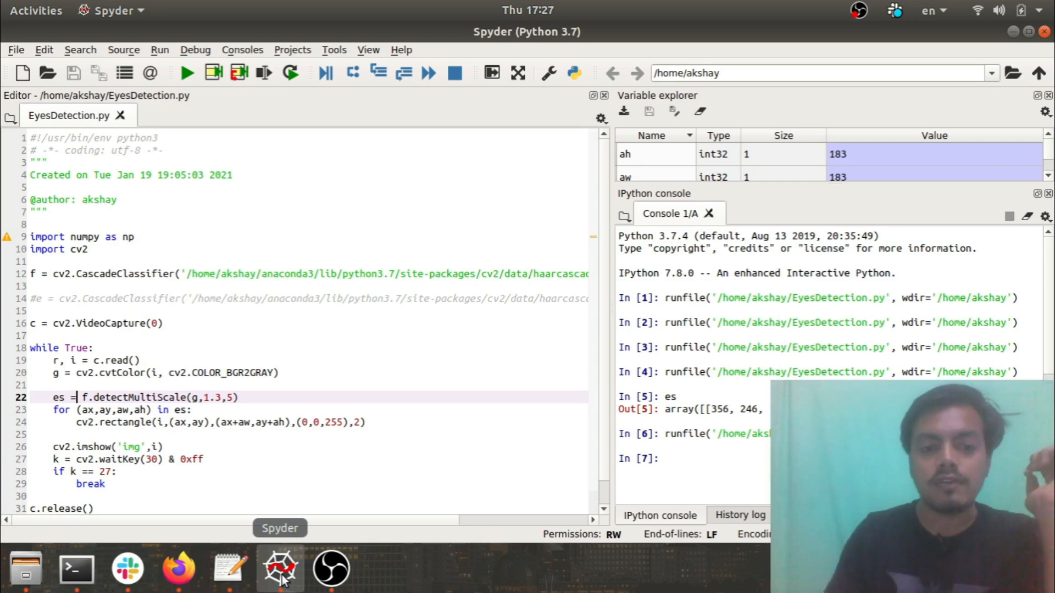
mouse_move(330, 569)
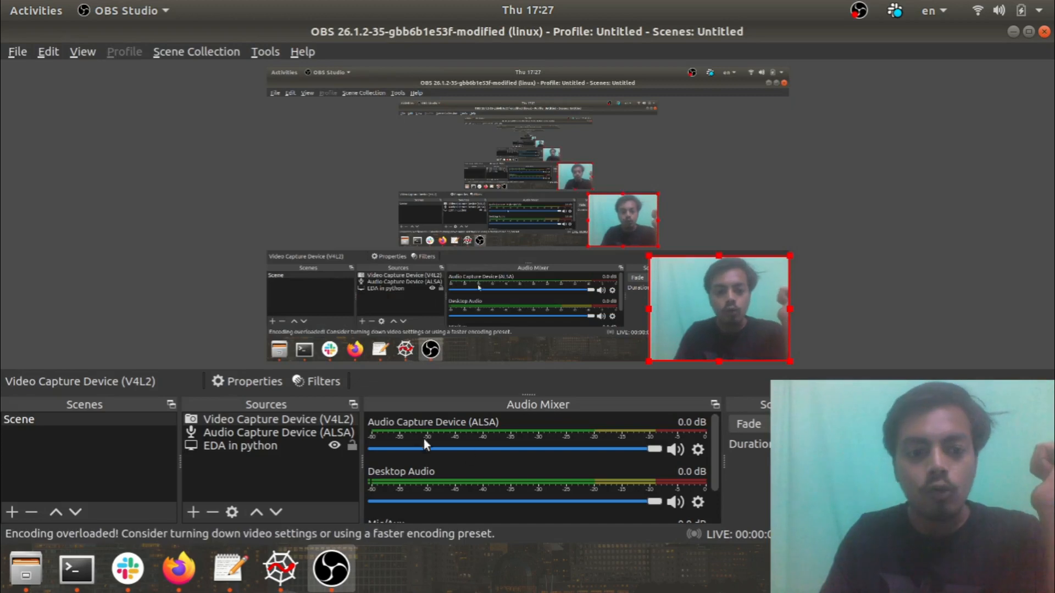
- Delete the Video Capture Device (V4L2) source from the OBS scene, then minimize OBS
left_click(210, 512)
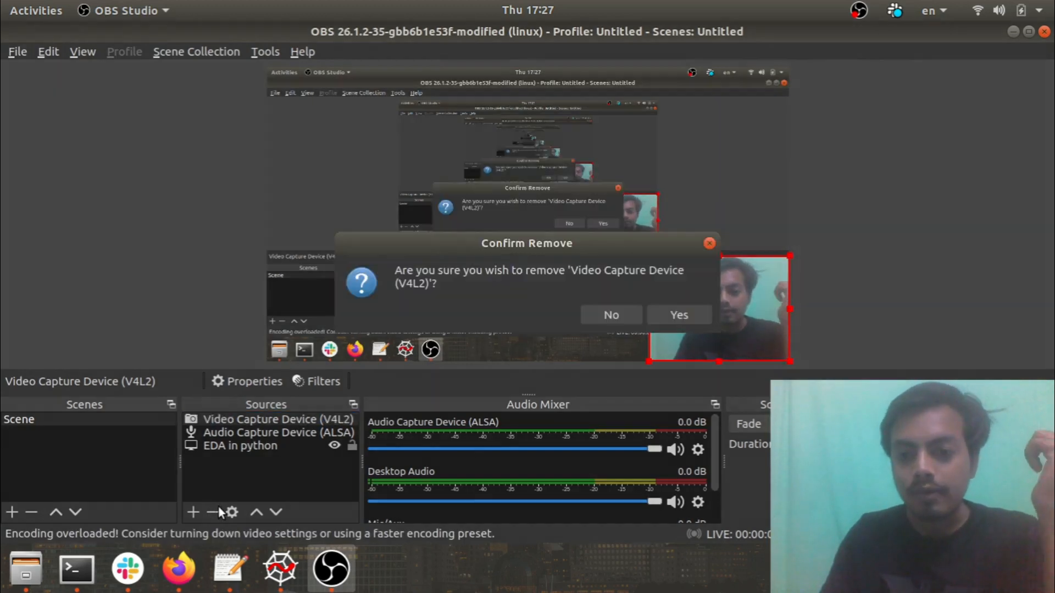
left_click(678, 315)
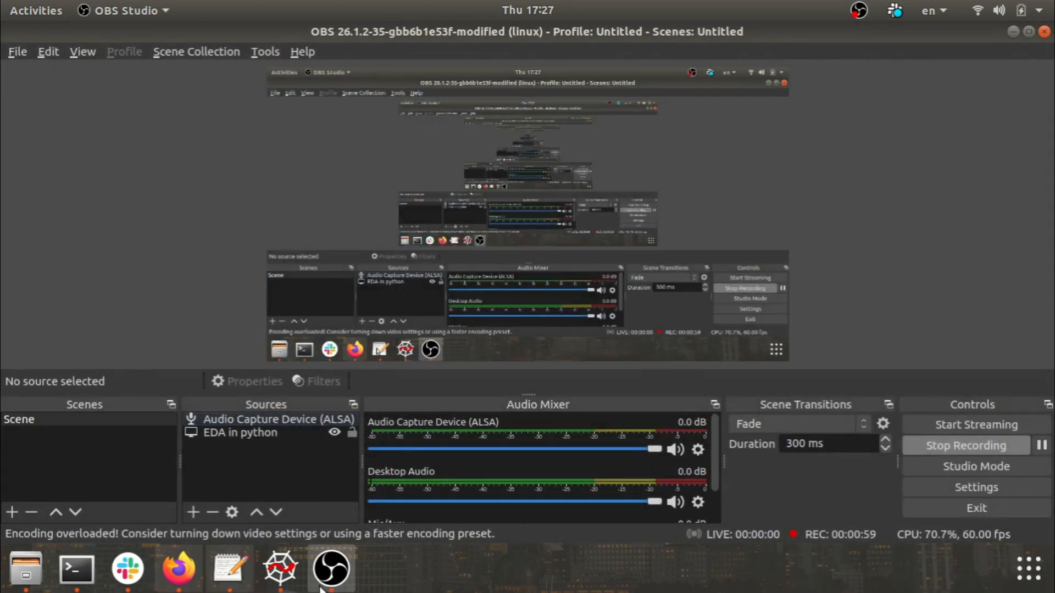
left_click(279, 569)
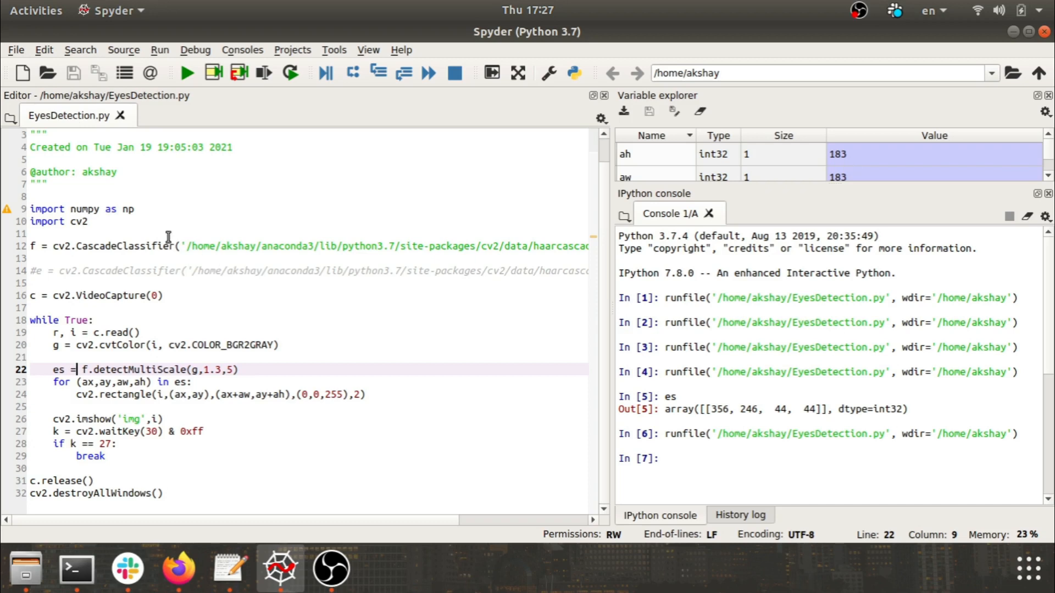
mouse_move(238, 426)
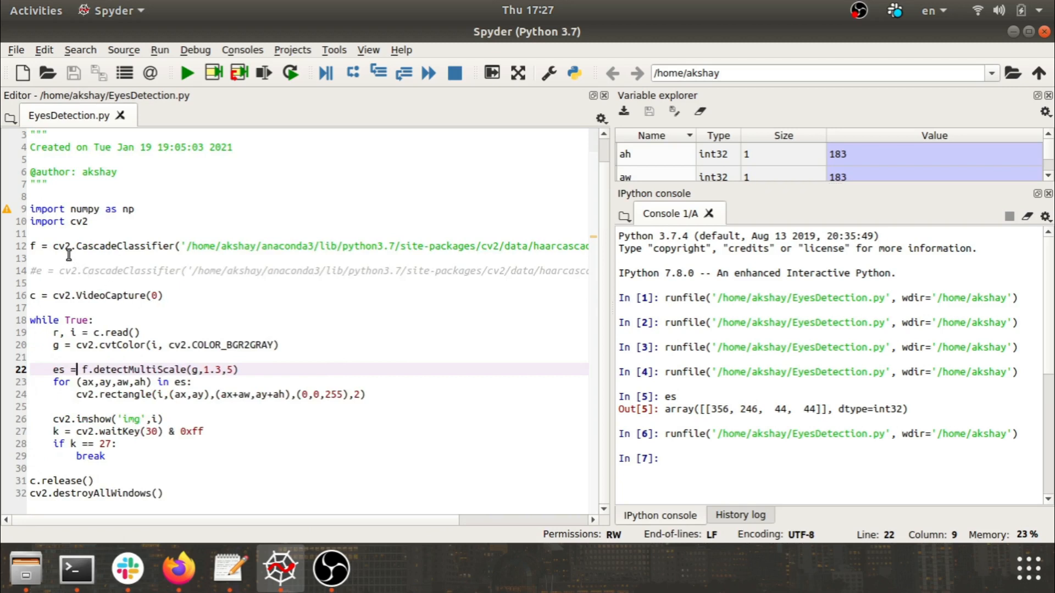
mouse_move(91, 248)
type("#")
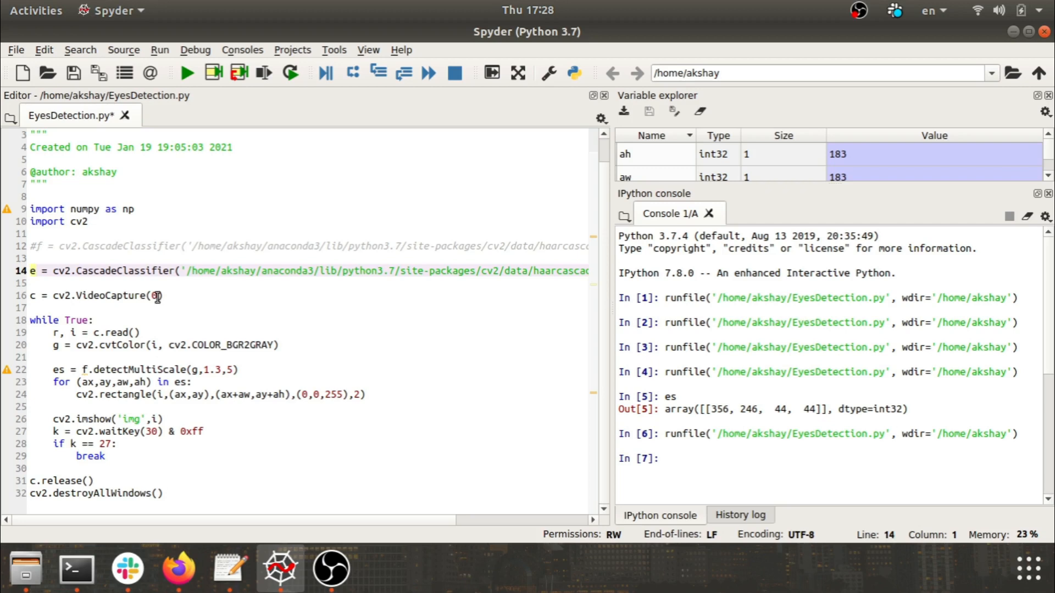
mouse_move(44, 284)
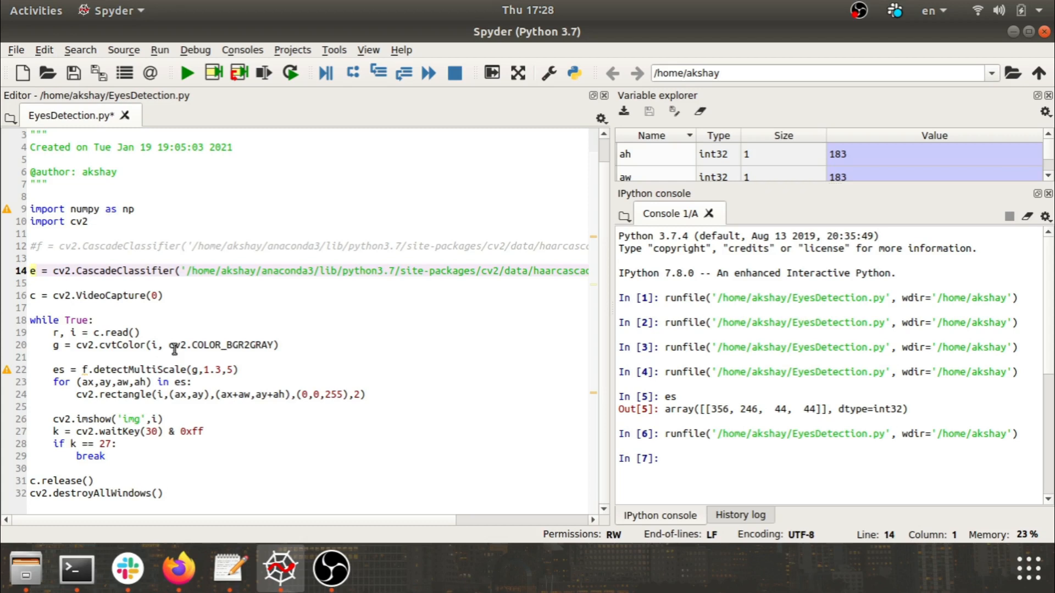
mouse_move(246, 347)
type("e")
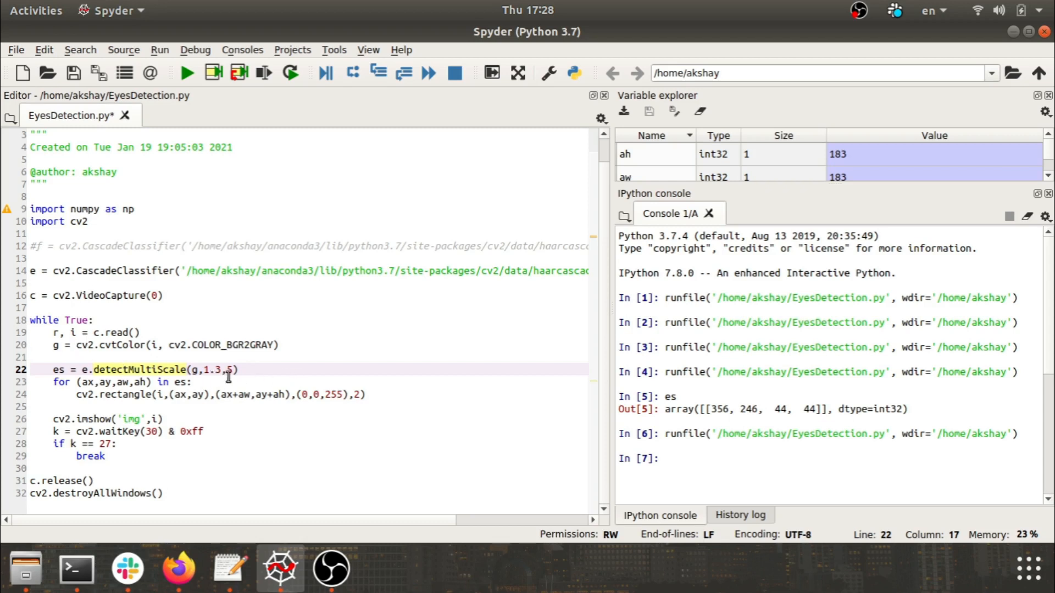
mouse_move(231, 375)
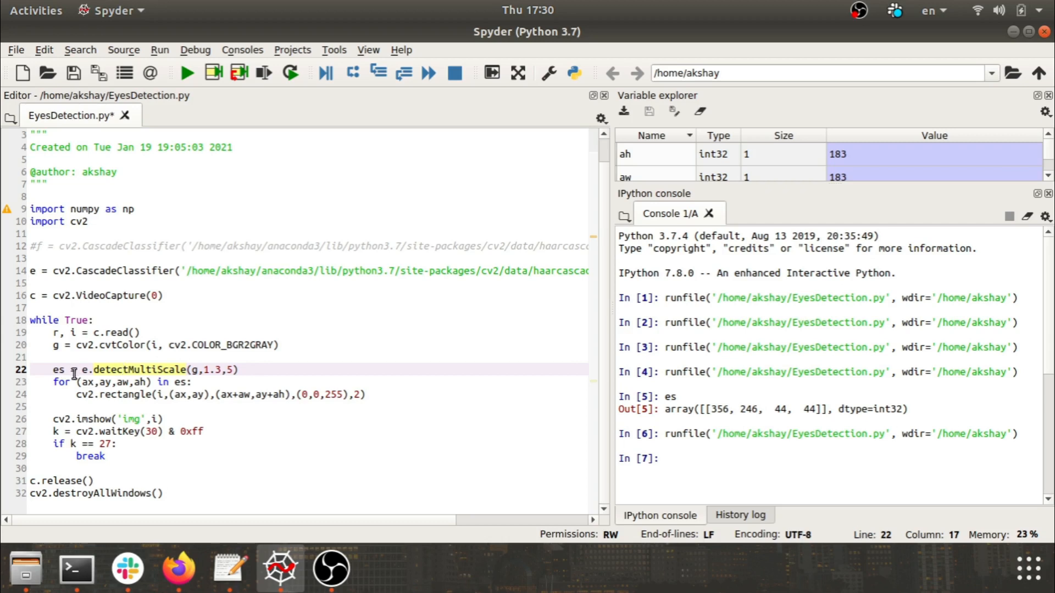
mouse_move(94, 394)
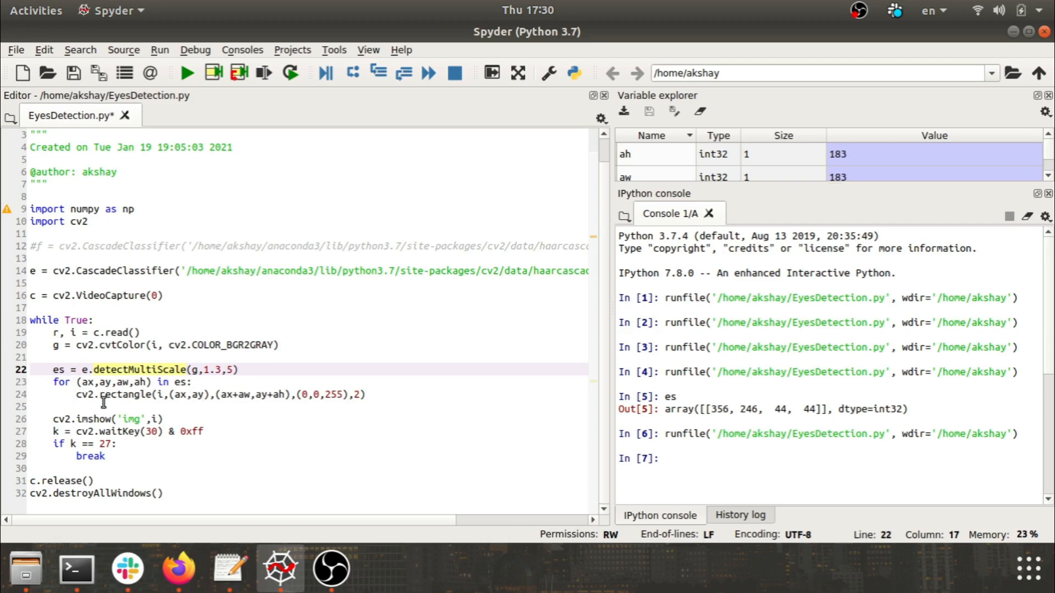
mouse_move(381, 407)
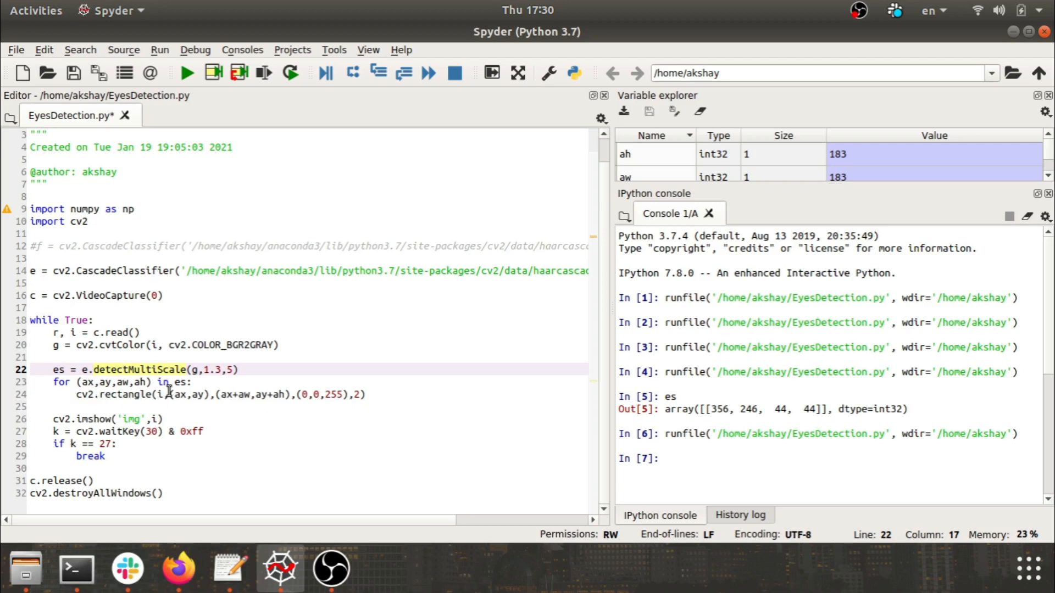
mouse_move(121, 369)
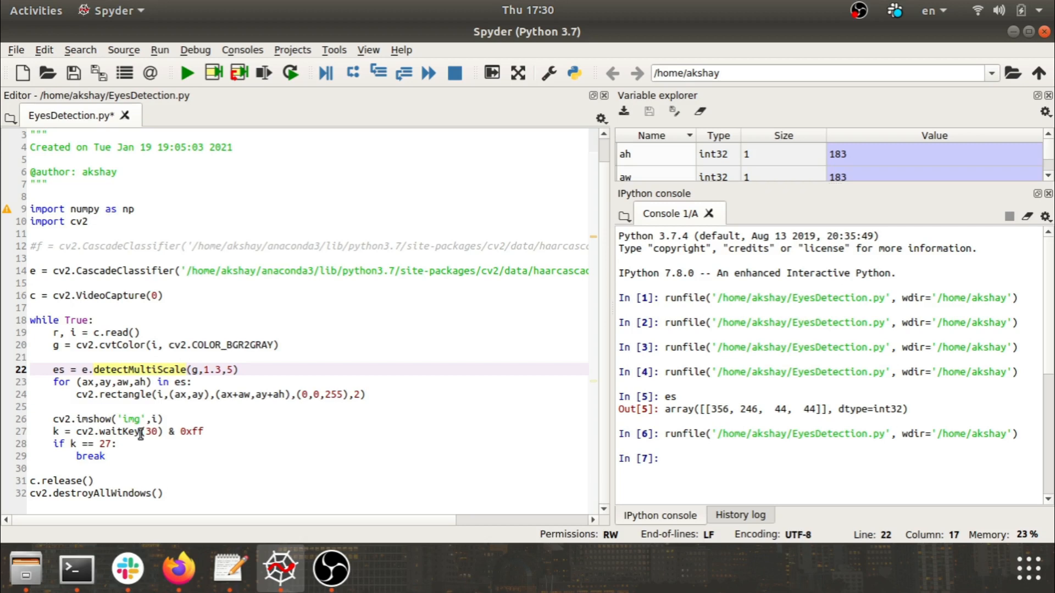
mouse_move(91, 450)
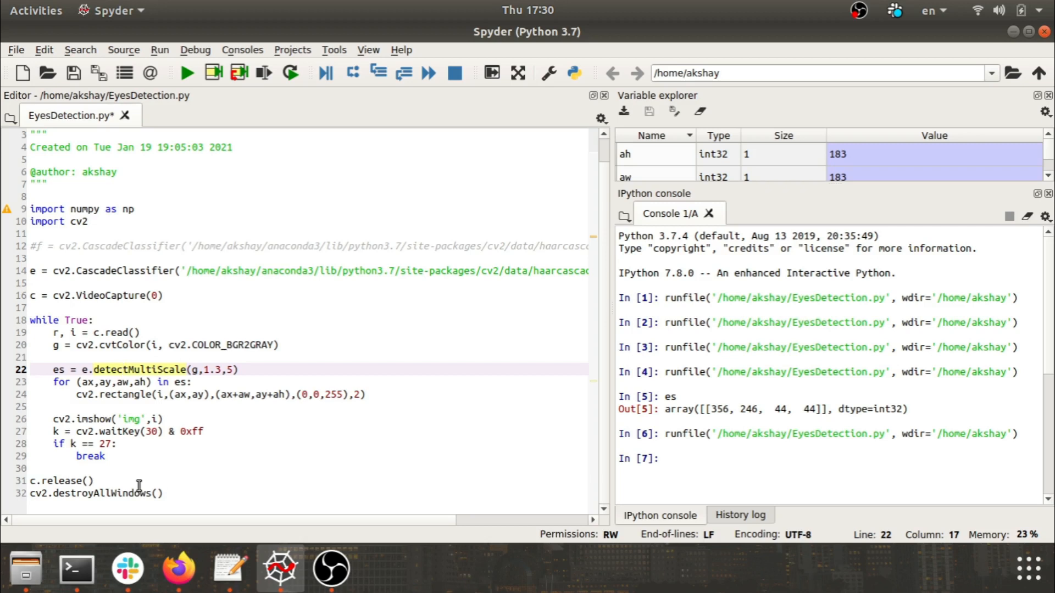
- Run the eye-classifier script and rerun it after the cvtColor assertion error
left_click(186, 72)
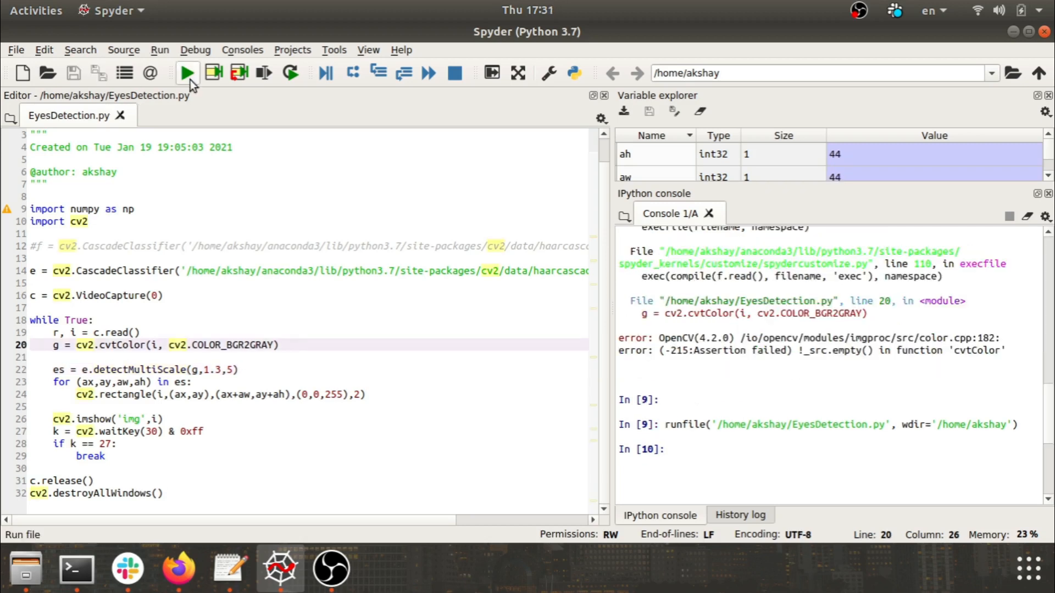
left_click(187, 73)
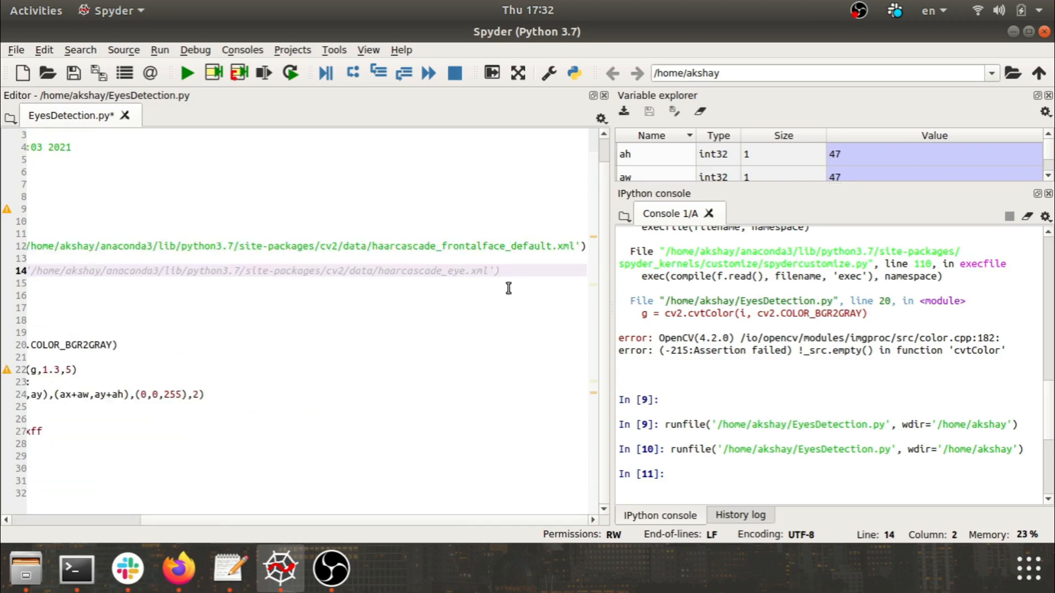
mouse_move(494, 263)
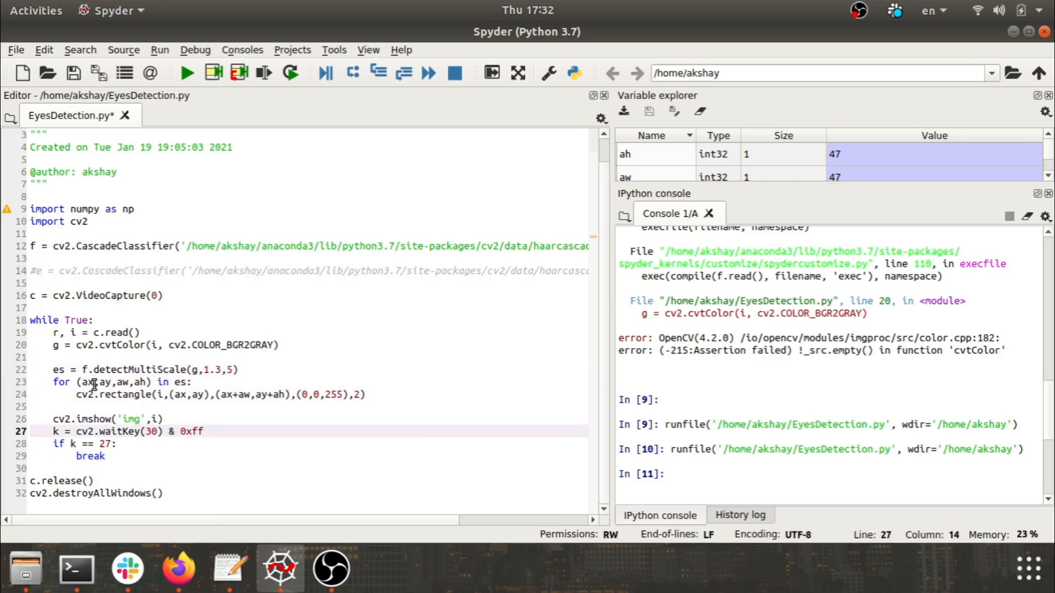
- Run the detection script twice with the frontal face classifier restored
left_click(186, 72)
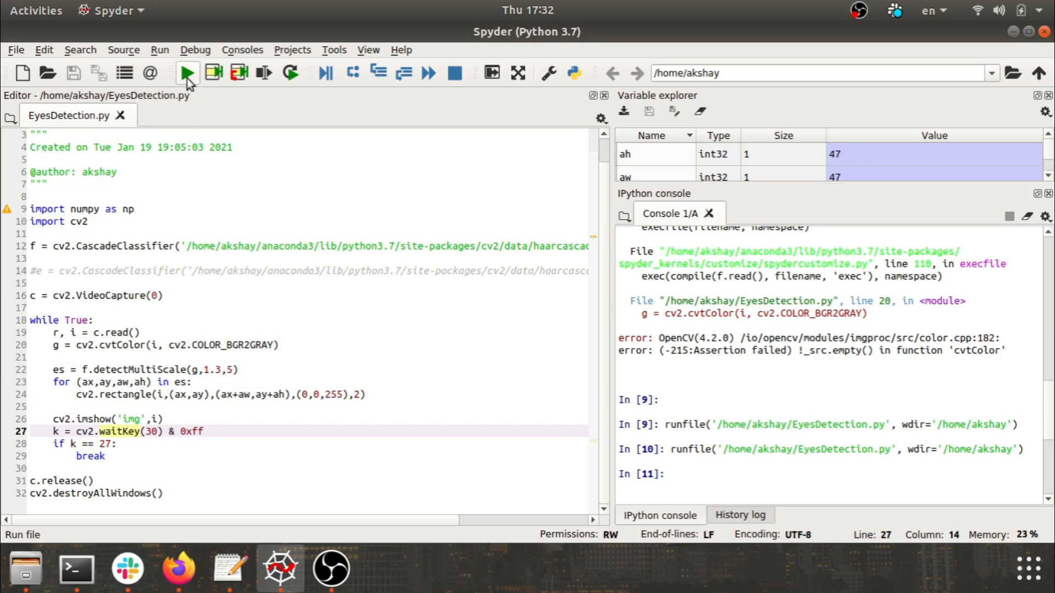
left_click(187, 72)
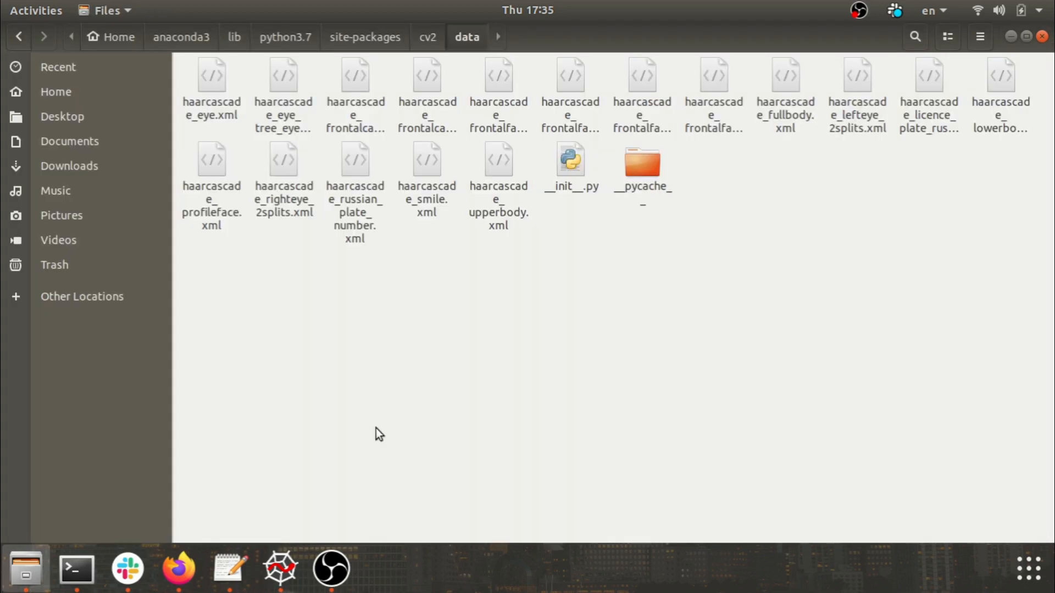
mouse_move(225, 130)
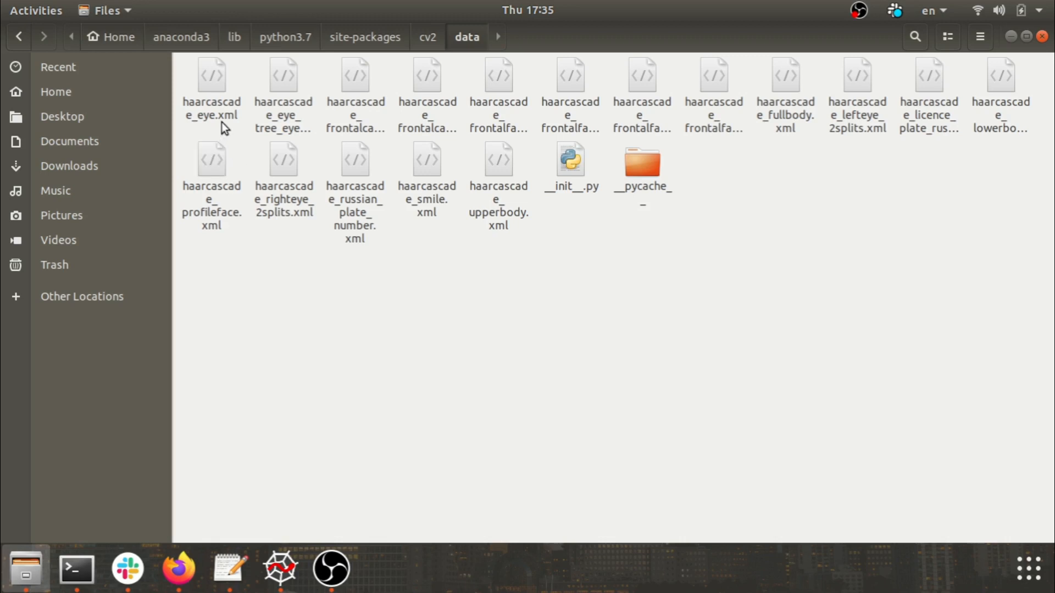
- Browse the cv2/data cascades (eyeglasses, profile face, right eye), ending on haarcascade_smile.xml
left_click(211, 74)
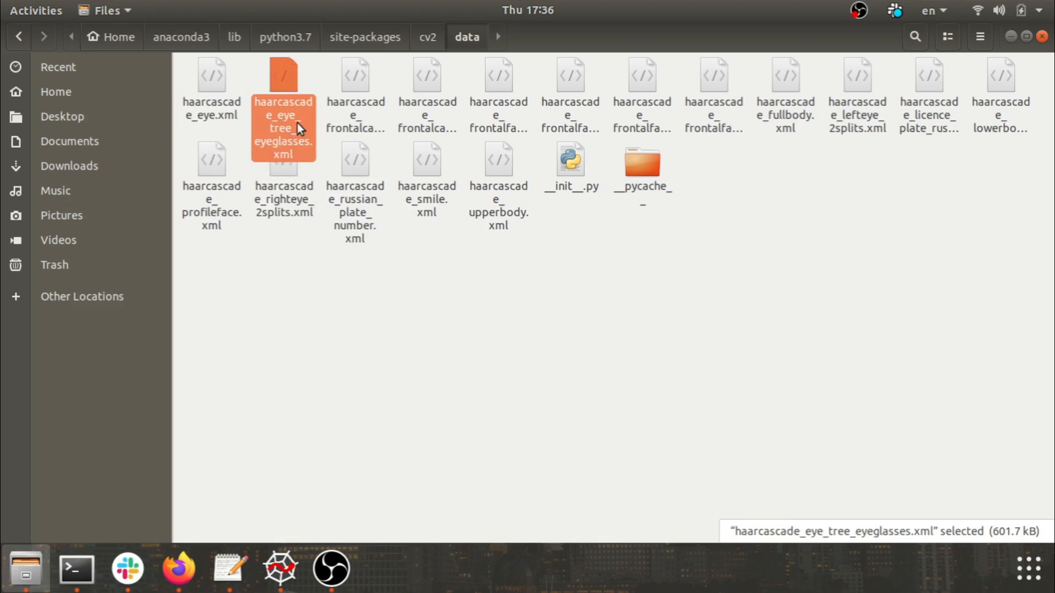
mouse_move(302, 120)
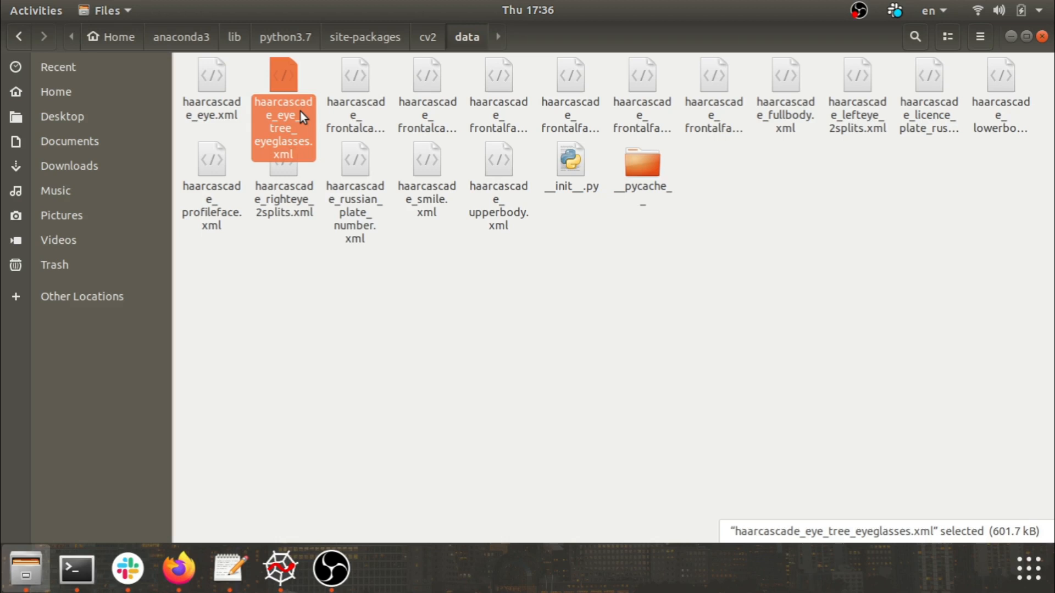
left_click(355, 88)
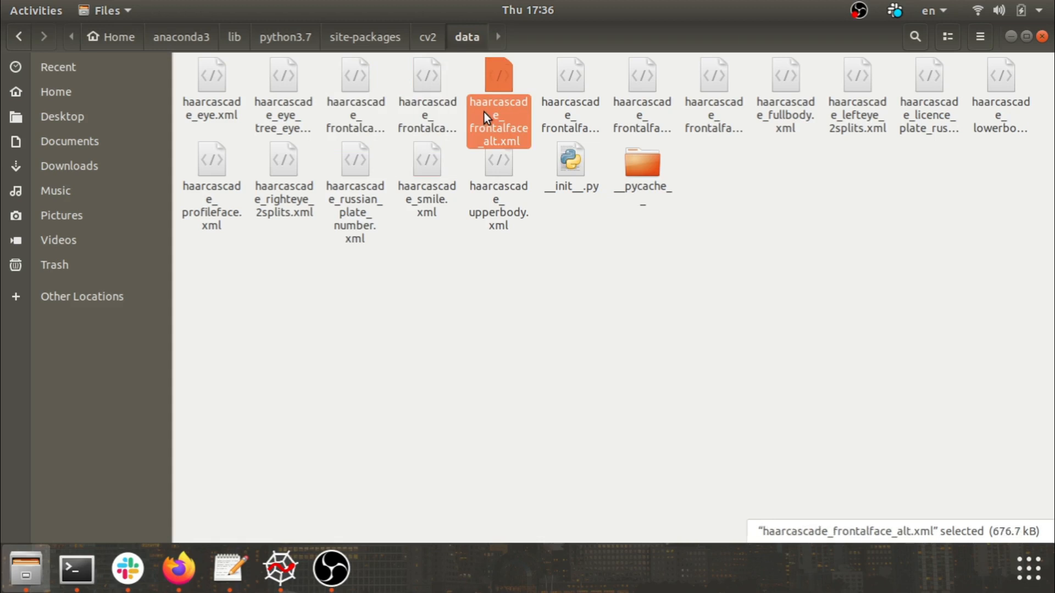
mouse_move(557, 121)
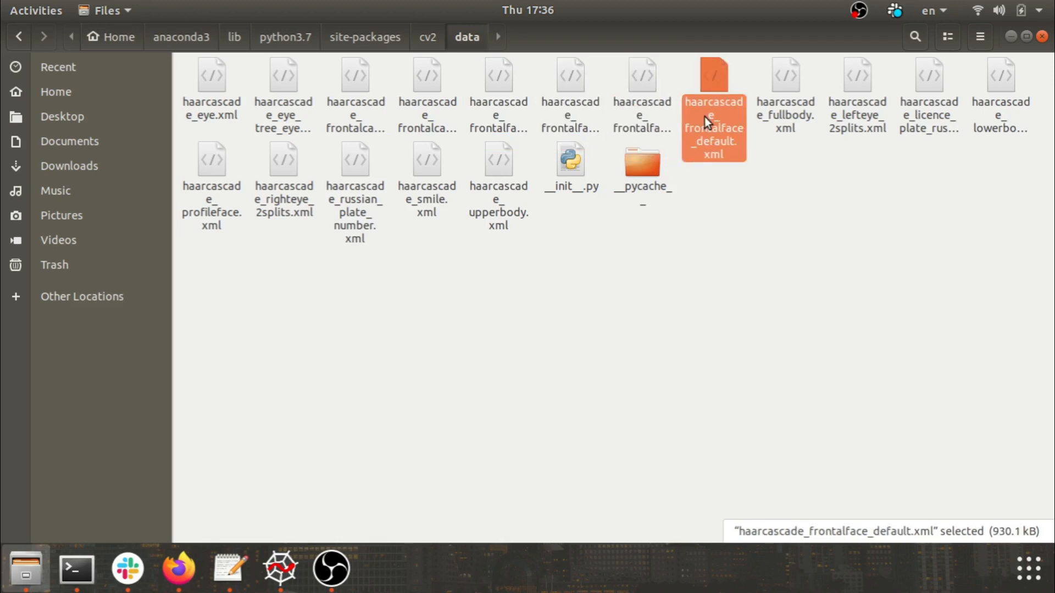
mouse_move(780, 130)
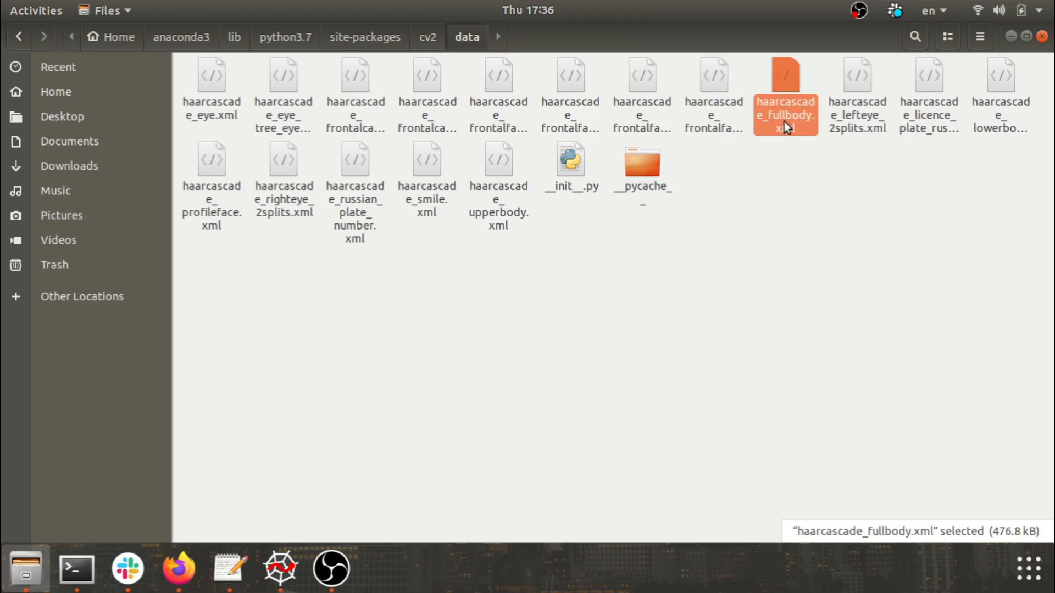
mouse_move(856, 124)
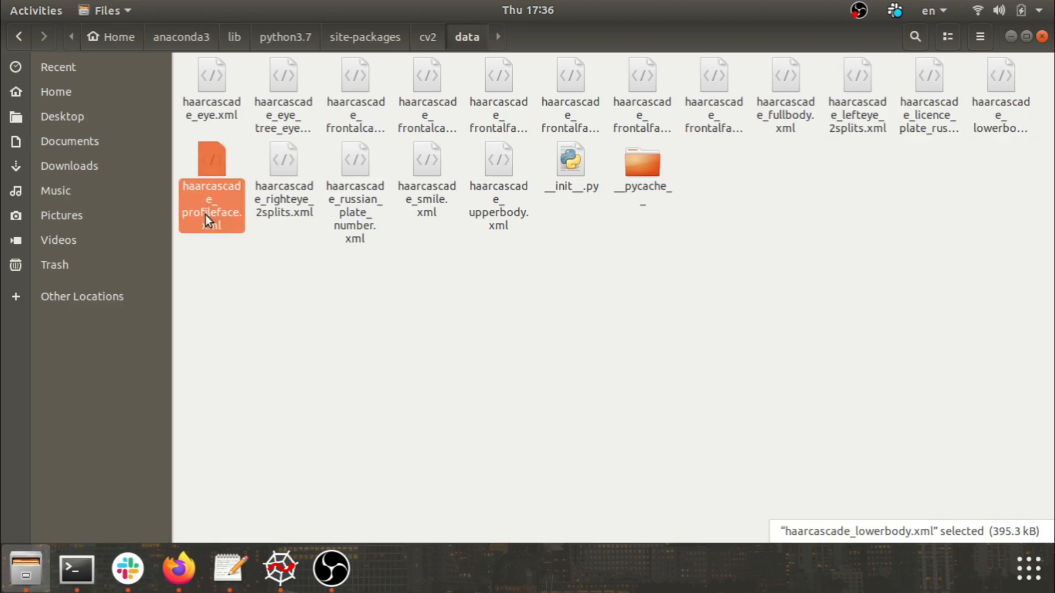
left_click(283, 159)
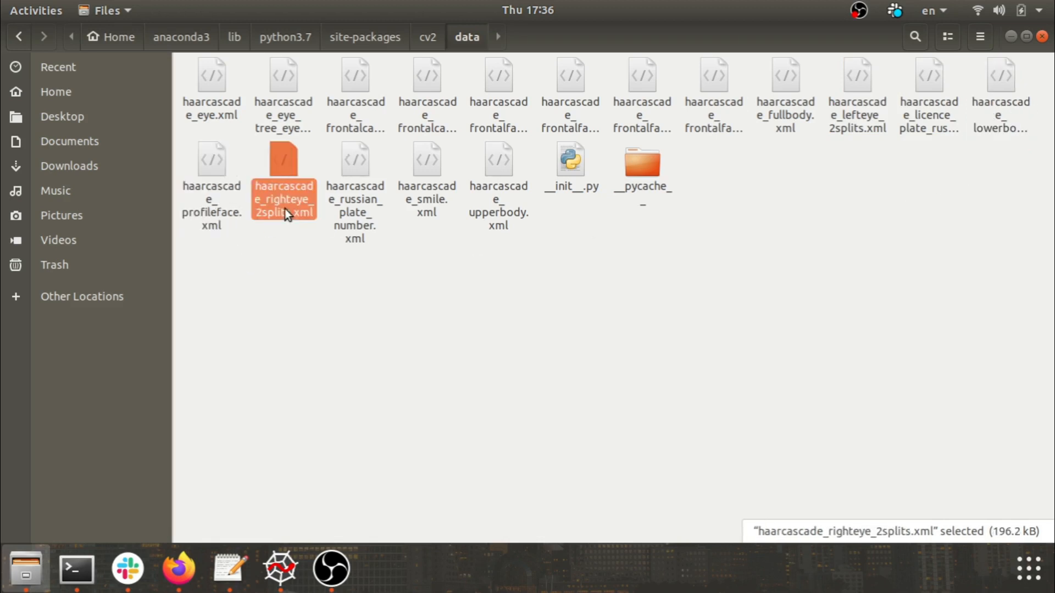
left_click(354, 160)
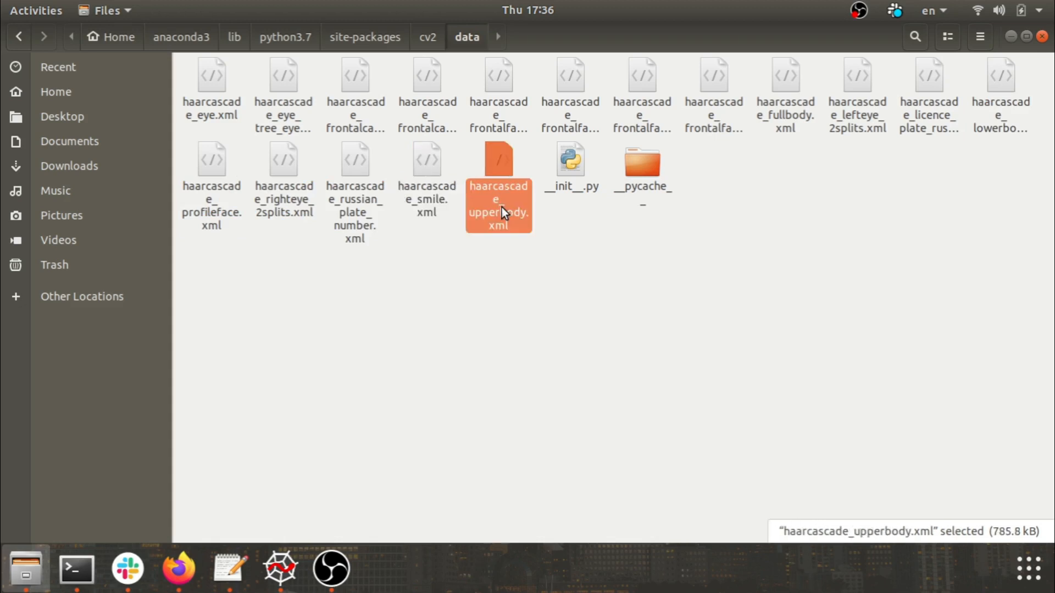
mouse_move(417, 221)
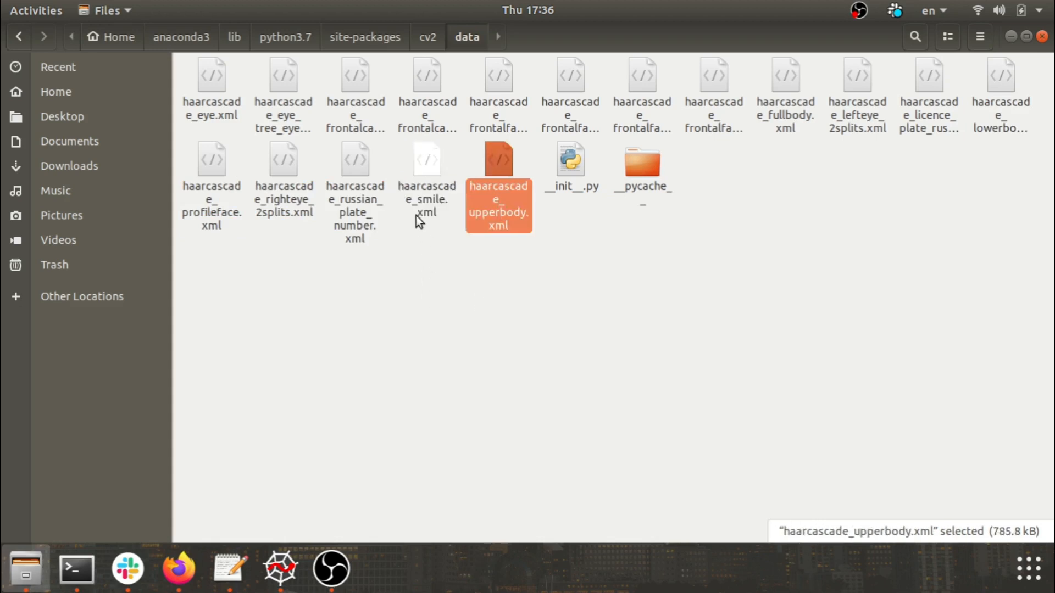
left_click(426, 161)
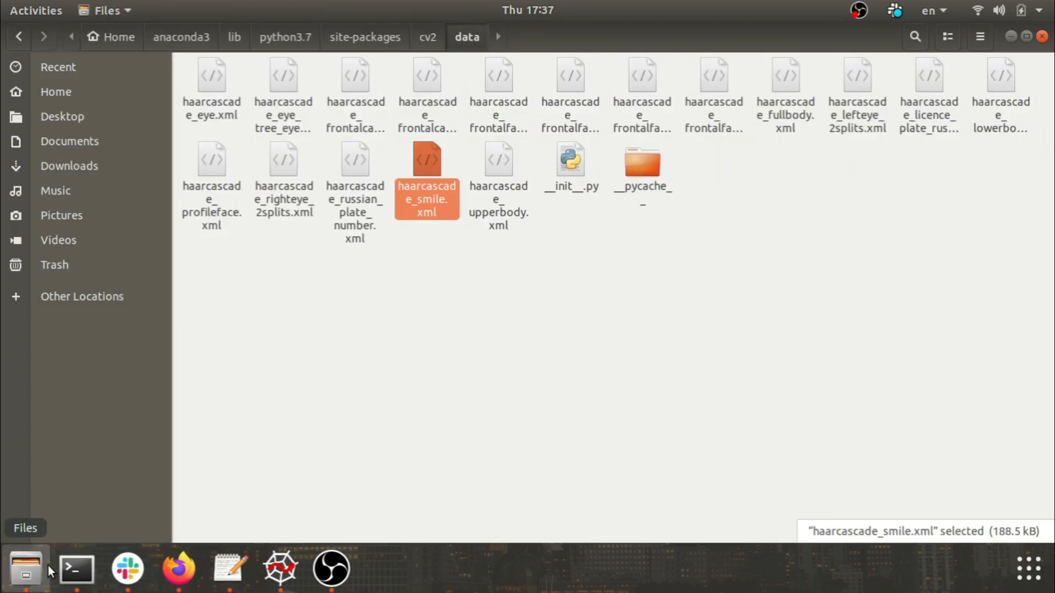
mouse_move(177, 569)
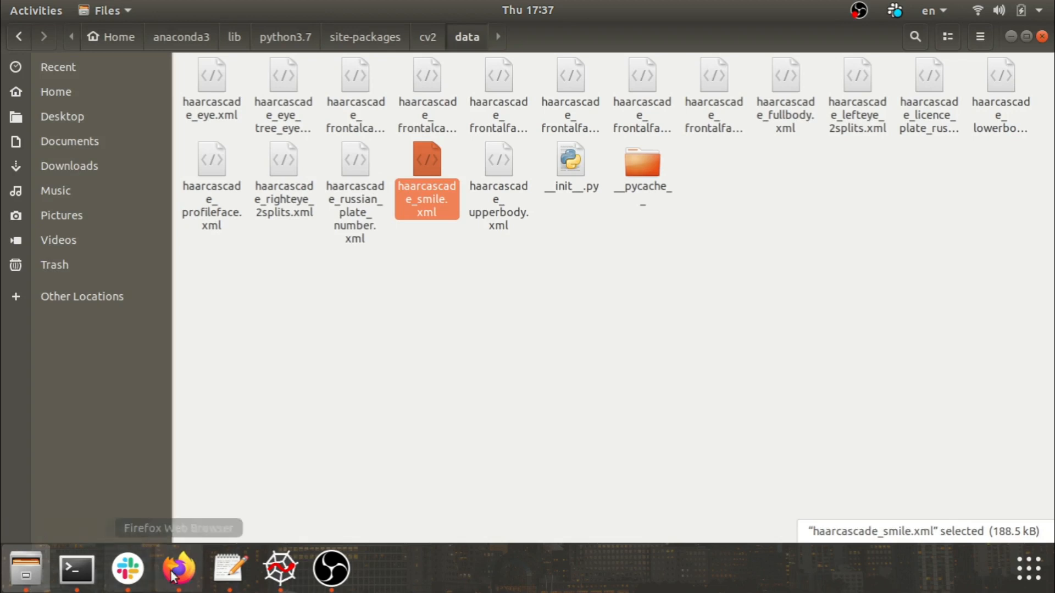
- Set line 12's classifier to haarcascade_smile.xml, save, and run the webcam smile detection
left_click(279, 568)
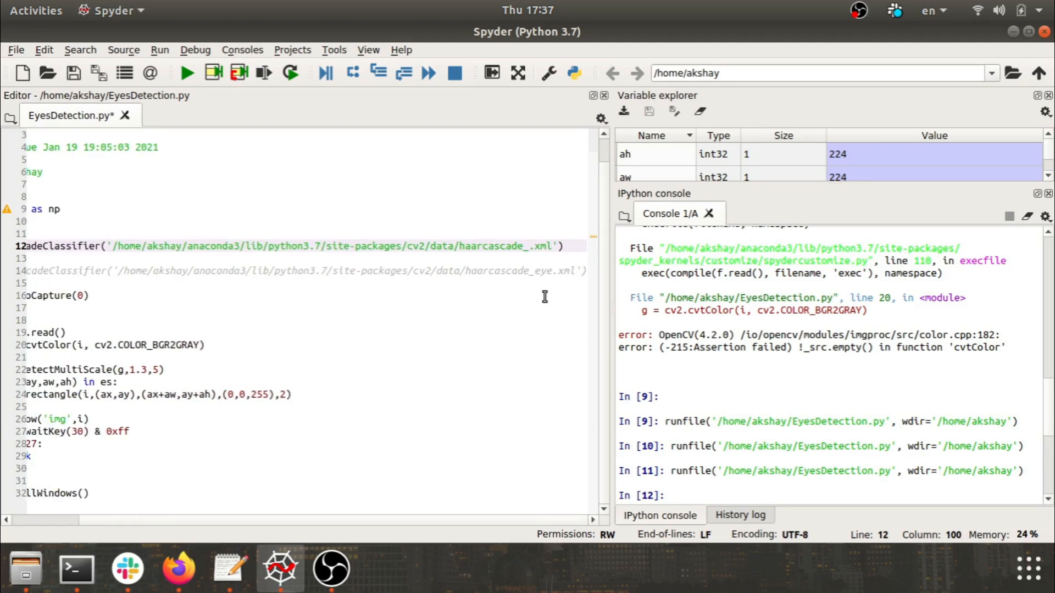
type("smile")
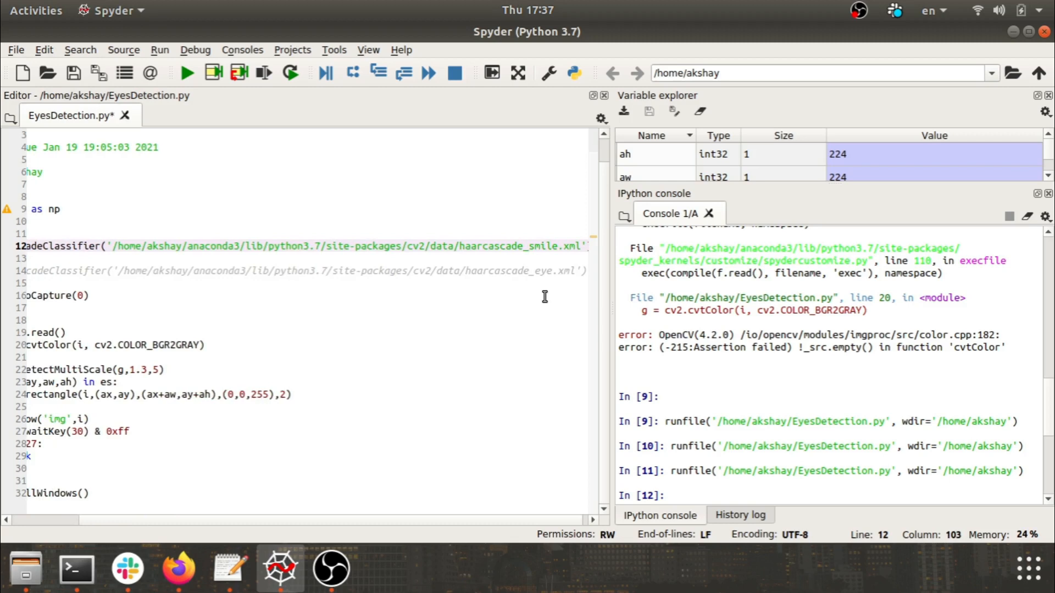
left_click(187, 73)
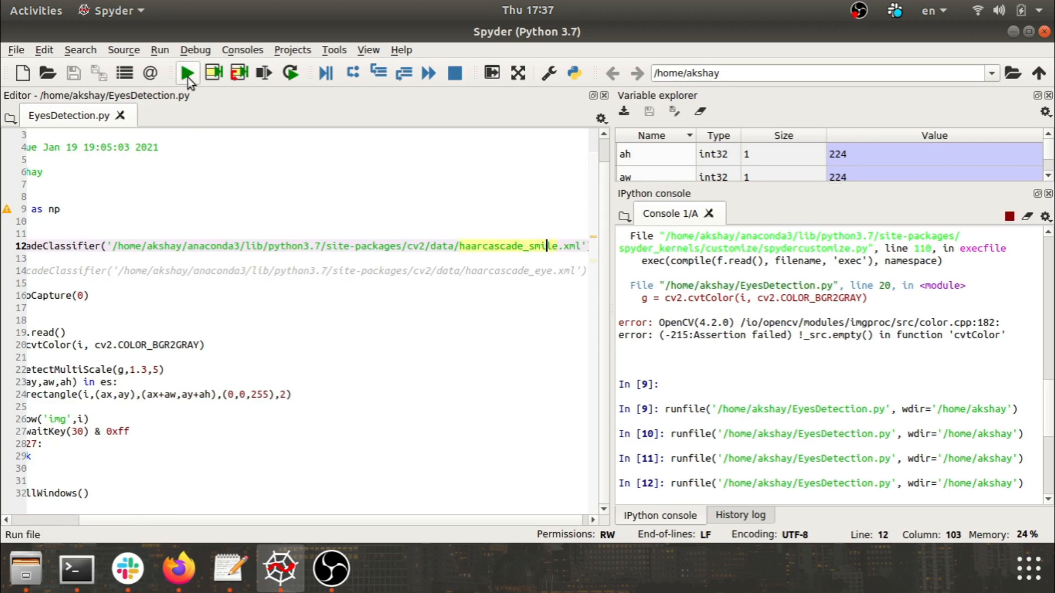
left_click(187, 72)
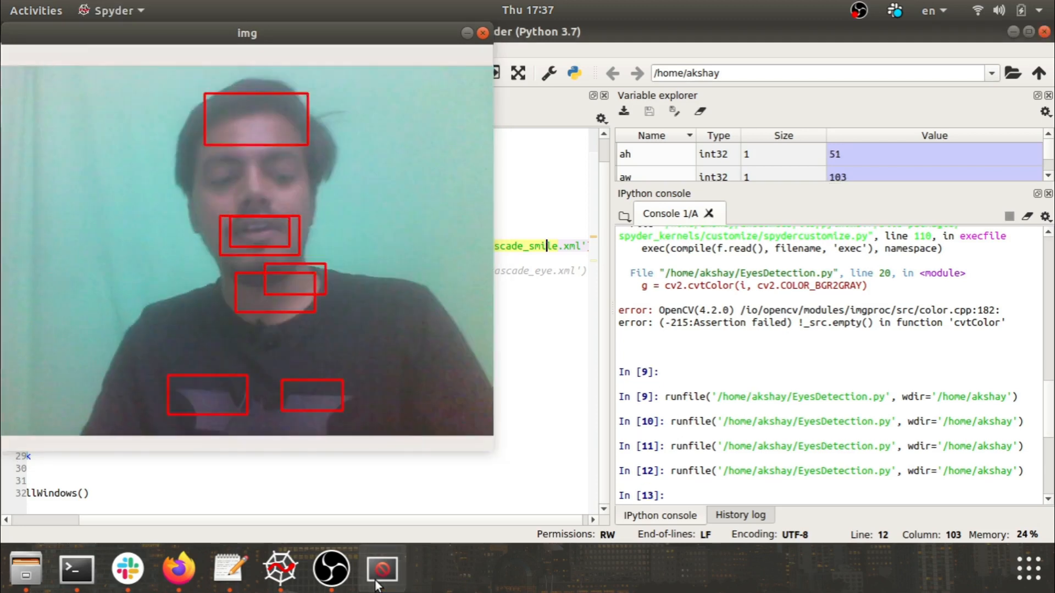
- Confirm the upperbody file name, set line 12 to haarcascade_upperbody.xml, save, and rerun
left_click(482, 33)
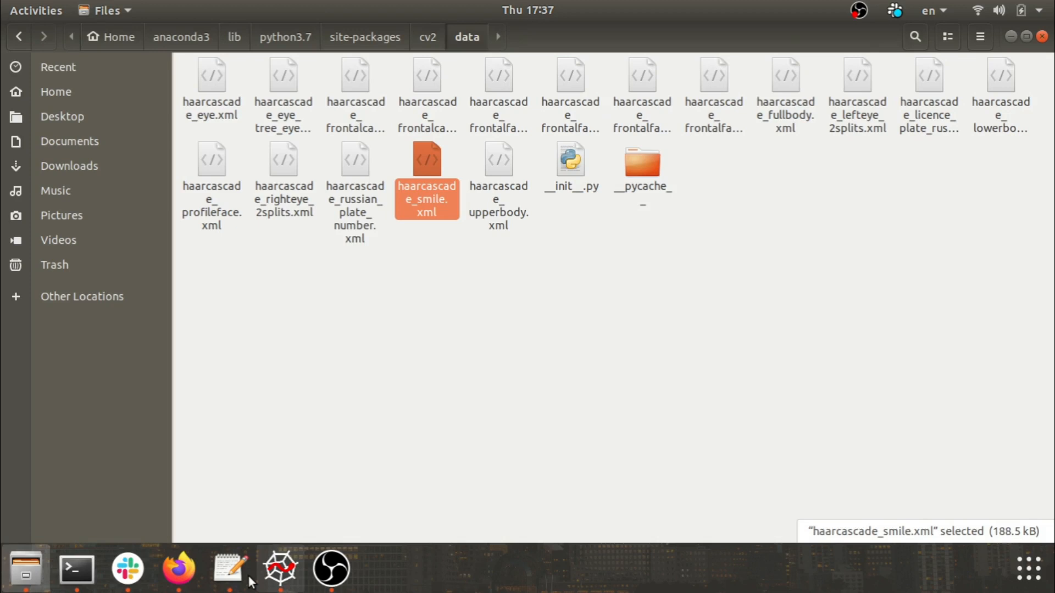
left_click(279, 568)
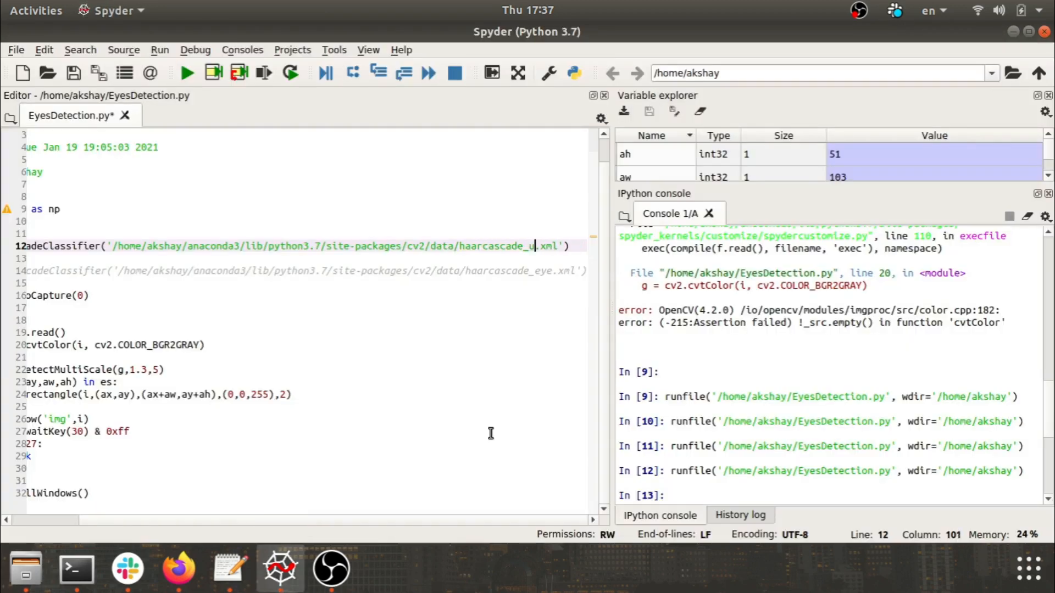
type("pper")
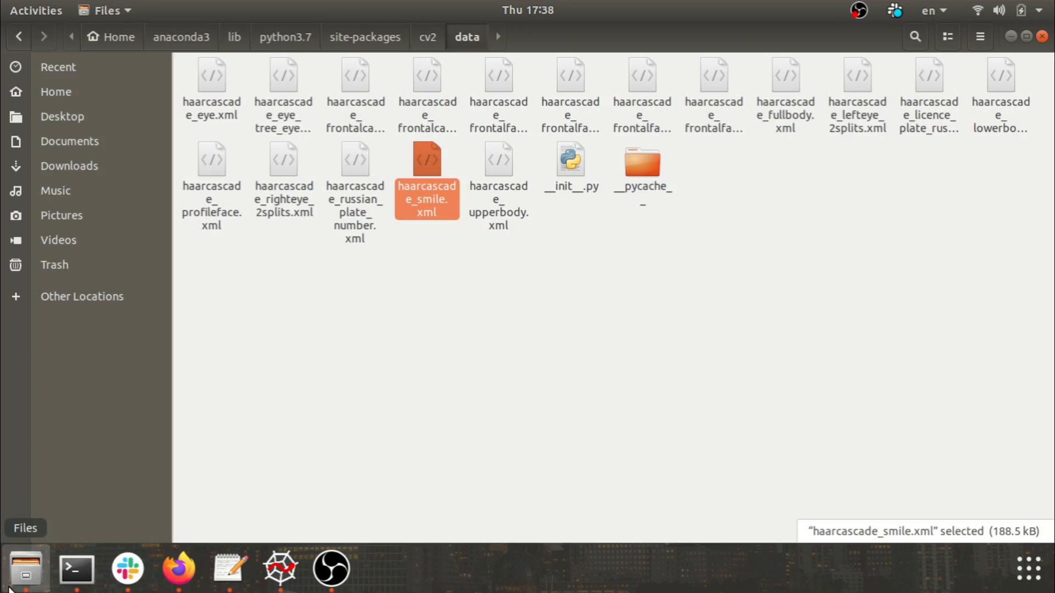
left_click(279, 568)
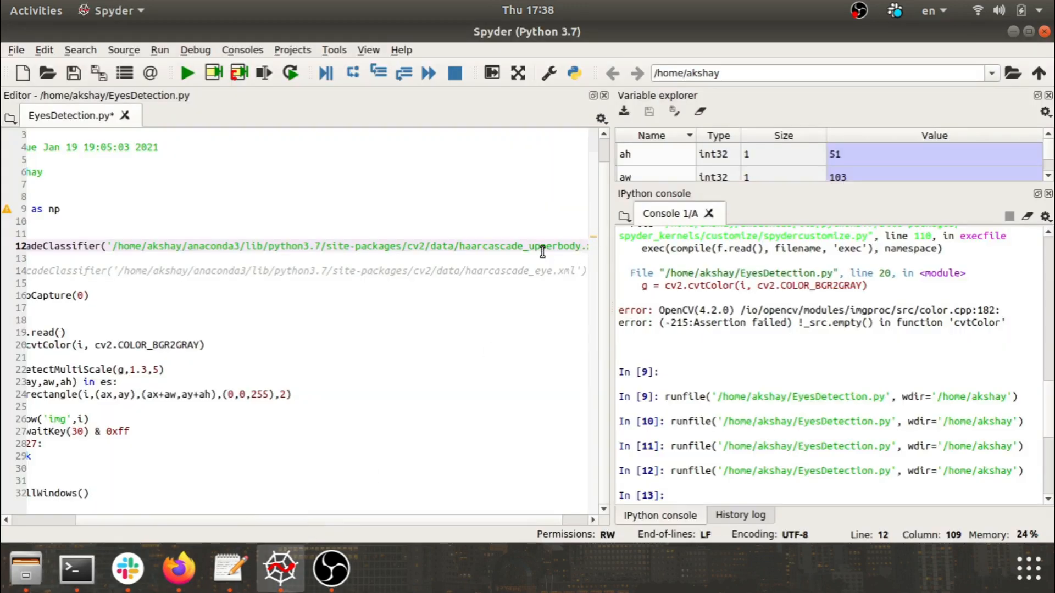
left_click(186, 72)
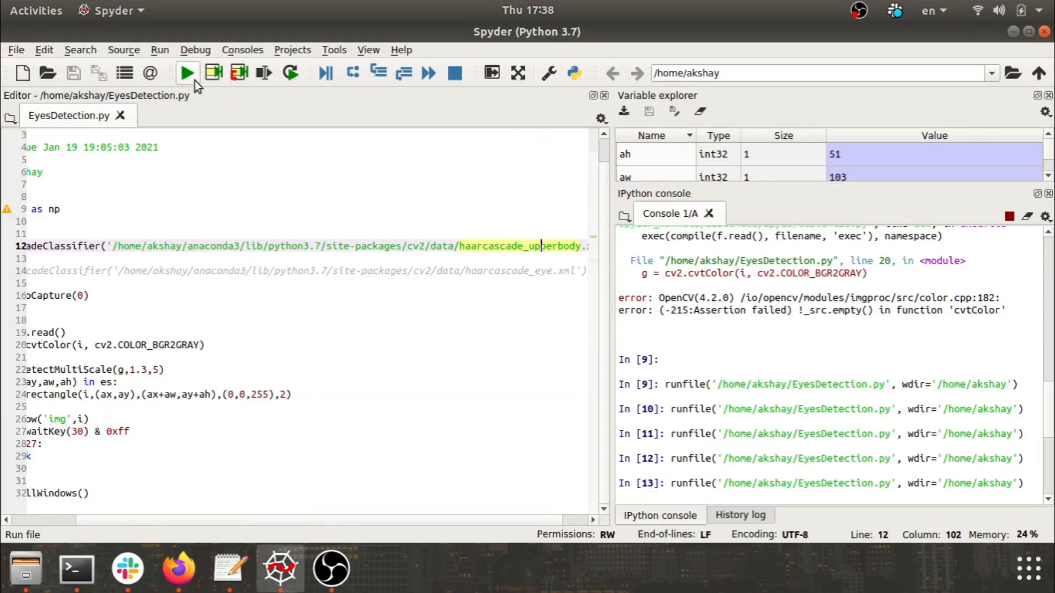
left_click(187, 72)
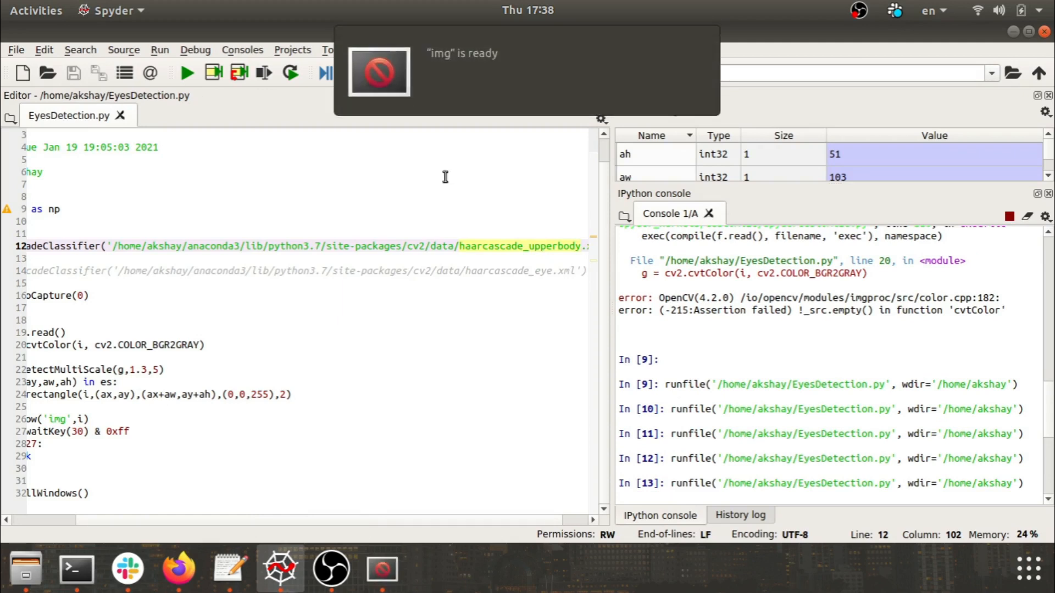